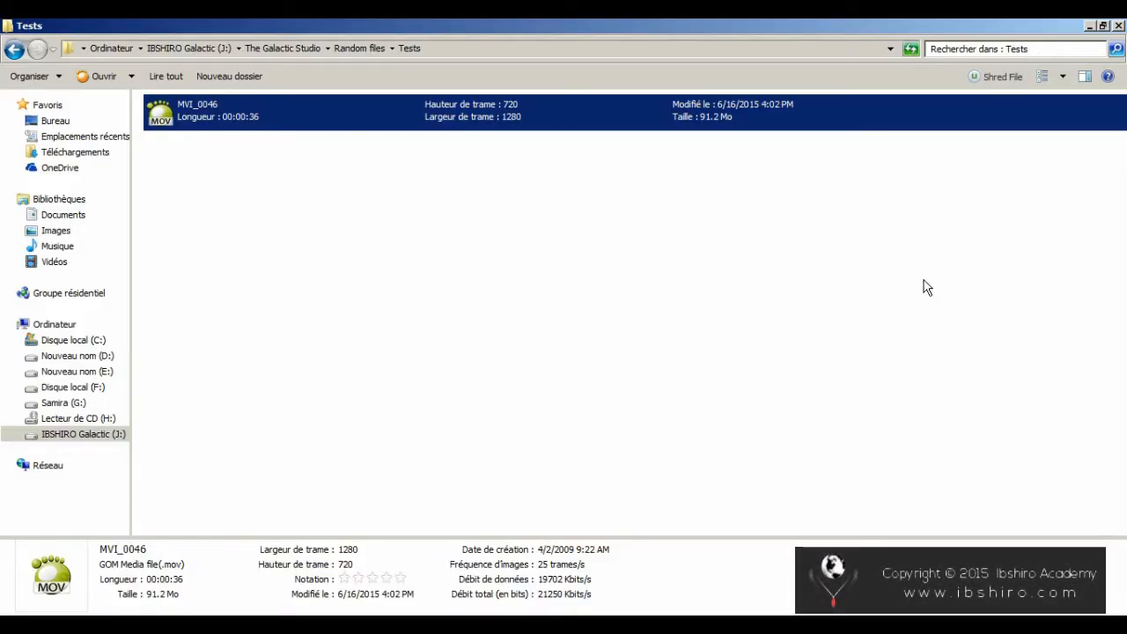
pyautogui.moveTo(621, 268)
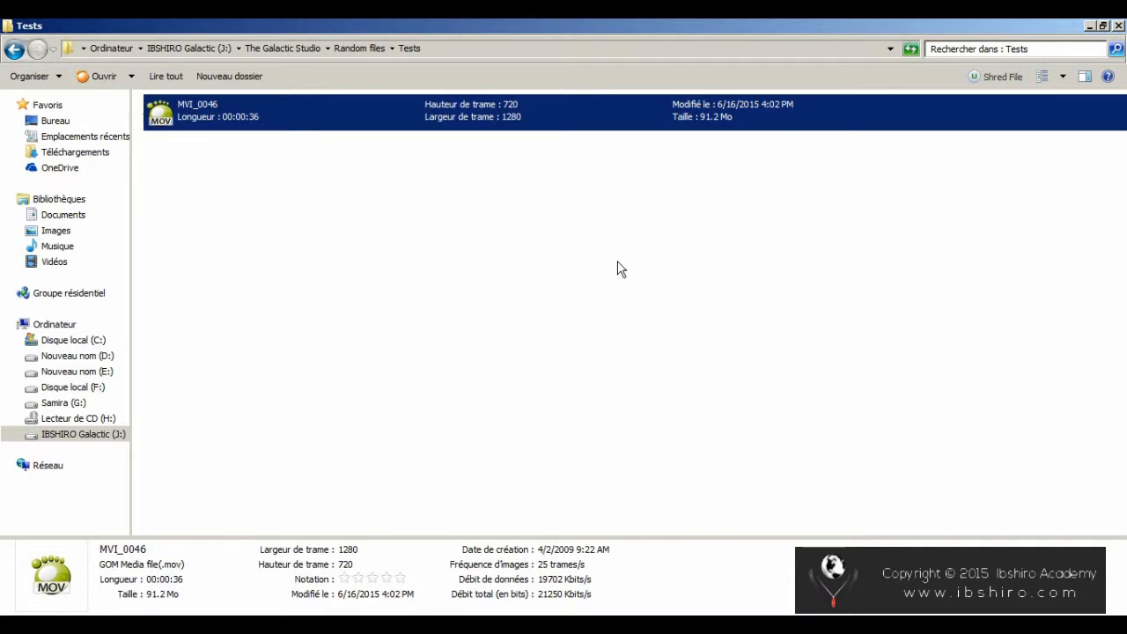
pyautogui.moveTo(426, 291)
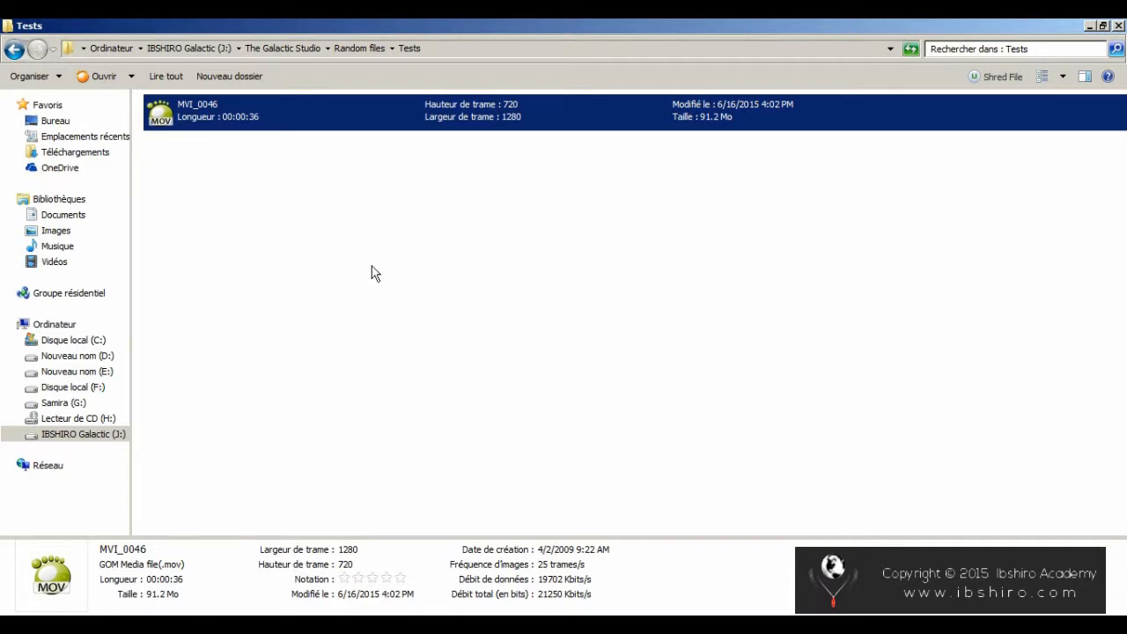
pyautogui.moveTo(181, 126)
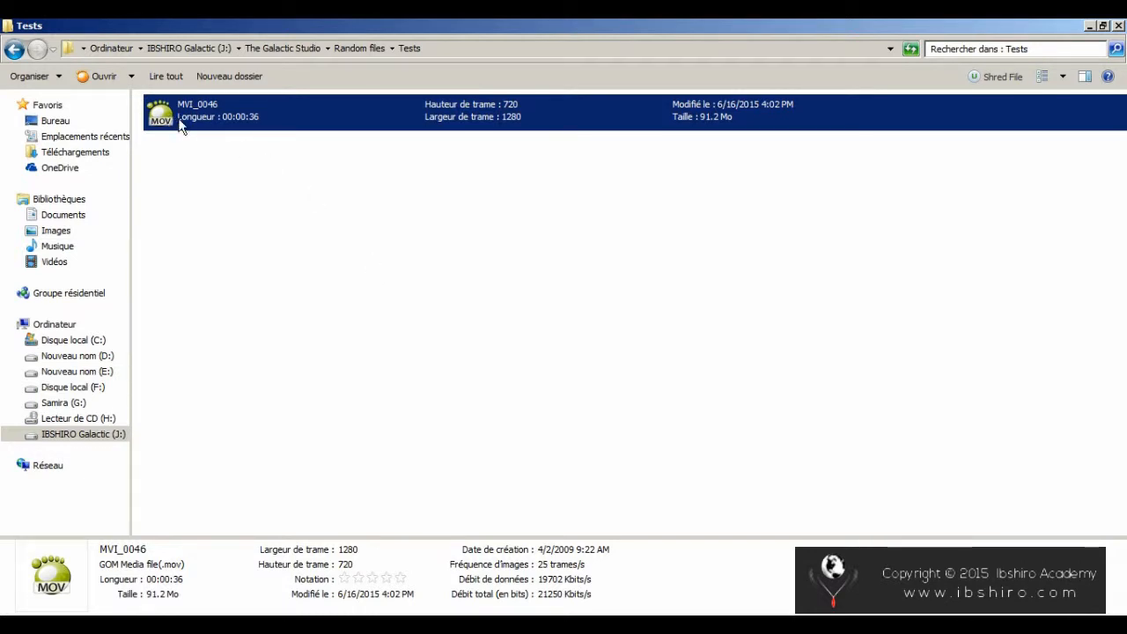
pyautogui.moveTo(335, 147)
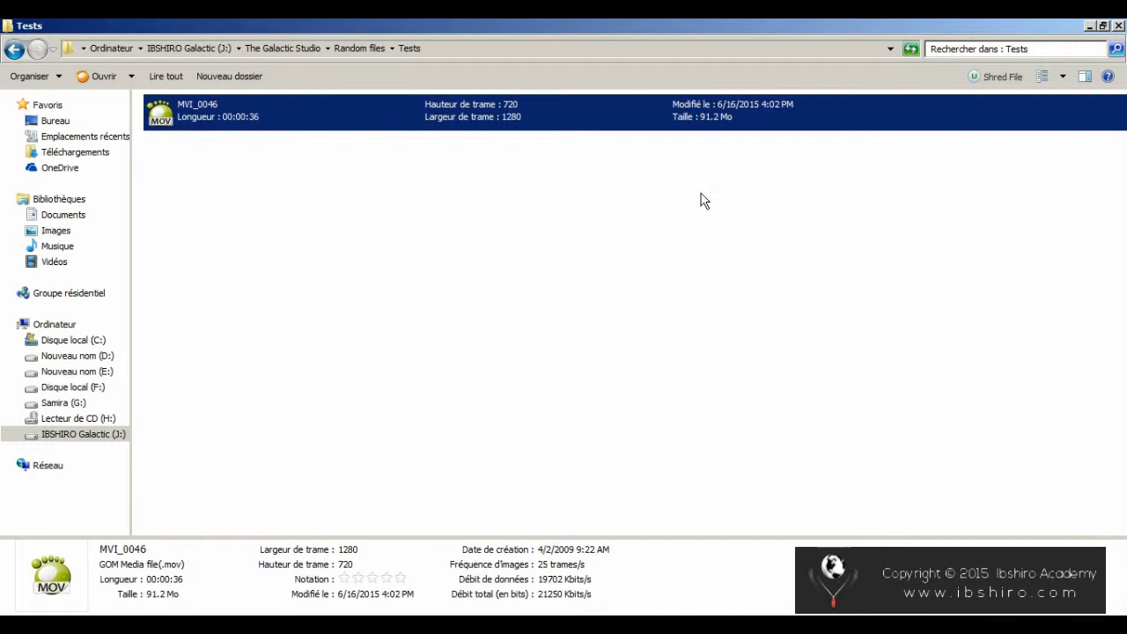
pyautogui.moveTo(563, 226)
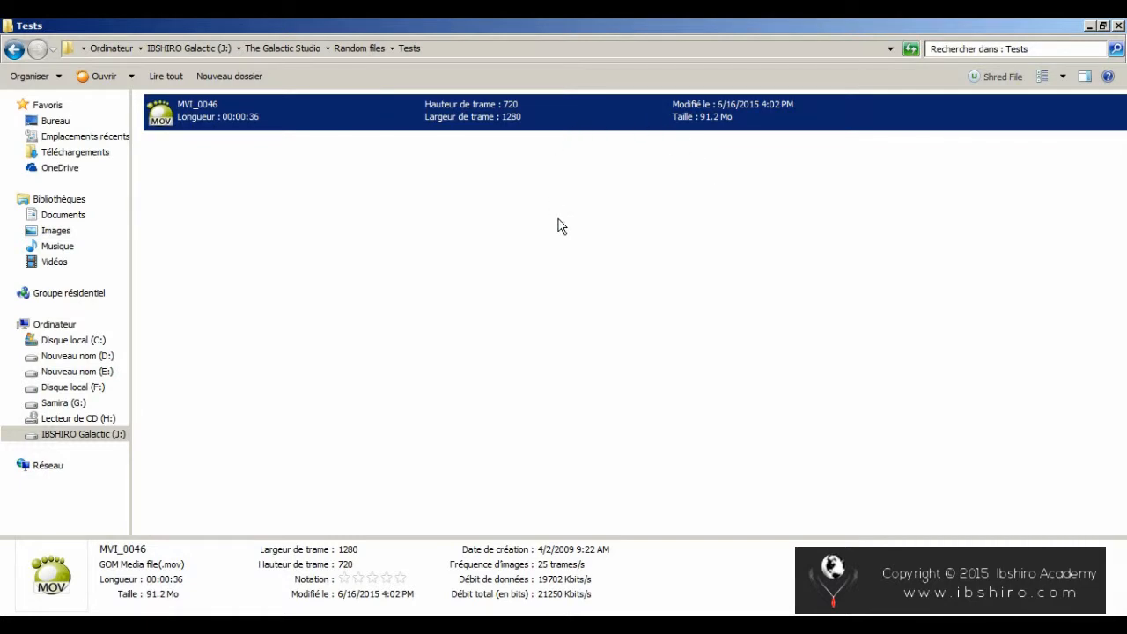
pyautogui.moveTo(678, 149)
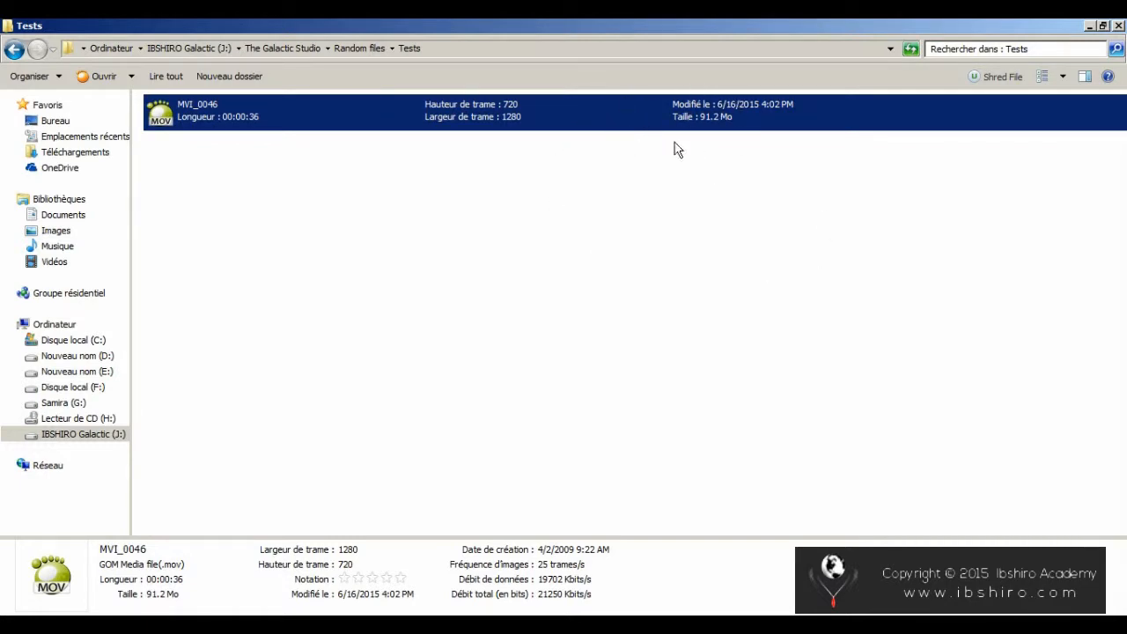
pyautogui.moveTo(705, 139)
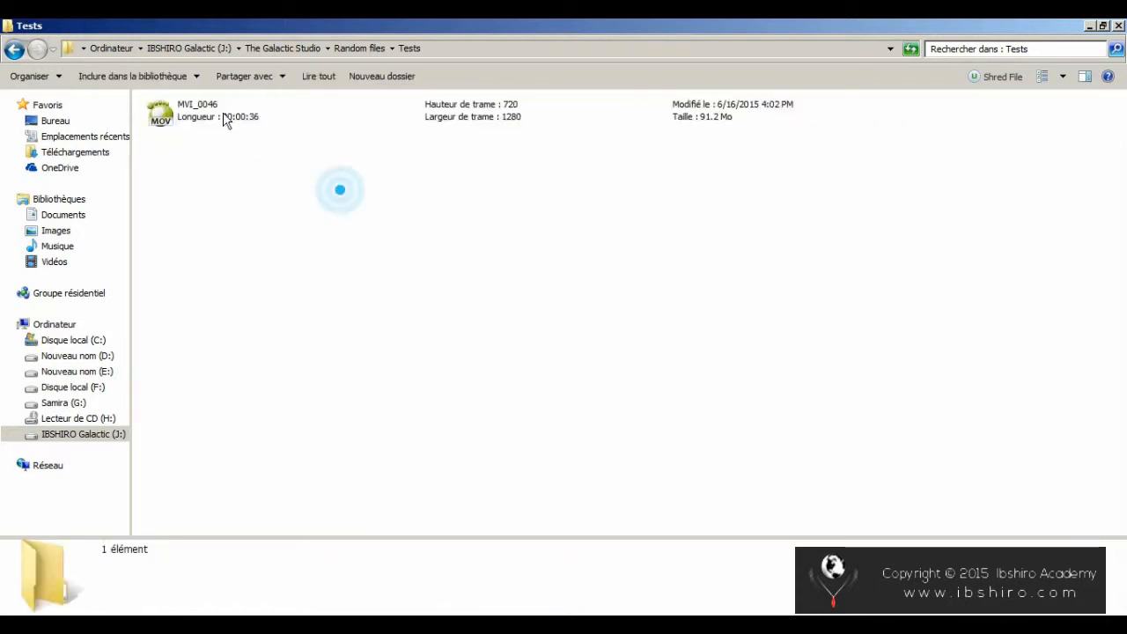
# Send the MVI_0046 video to Format Factory via the Envoyer vers context menu.
pyautogui.click(198, 110)
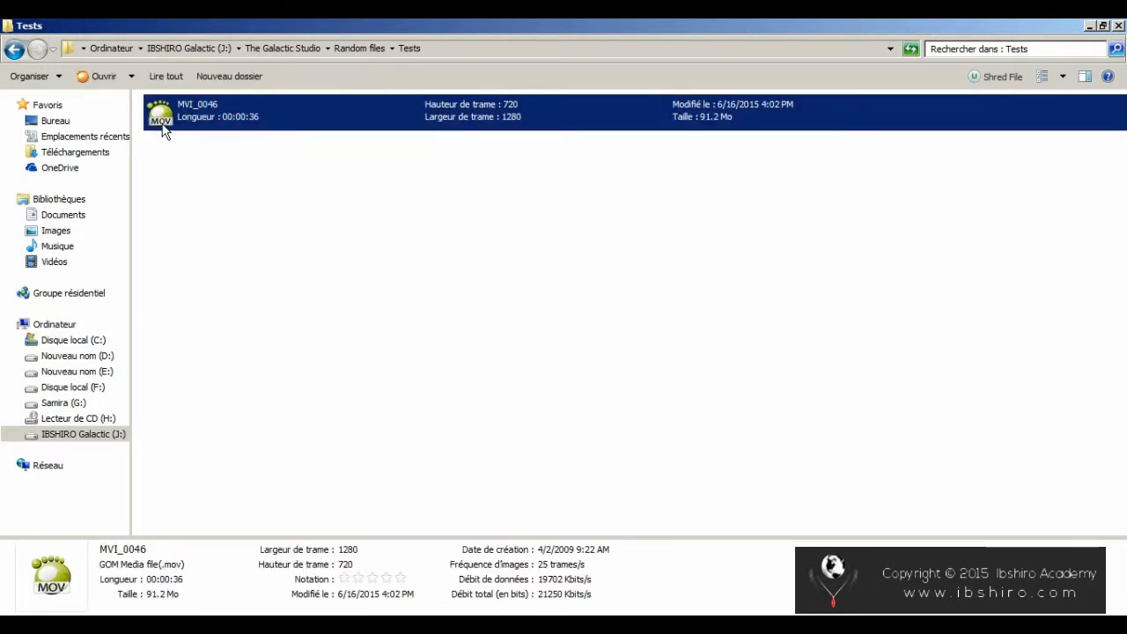
pyautogui.moveTo(707, 126)
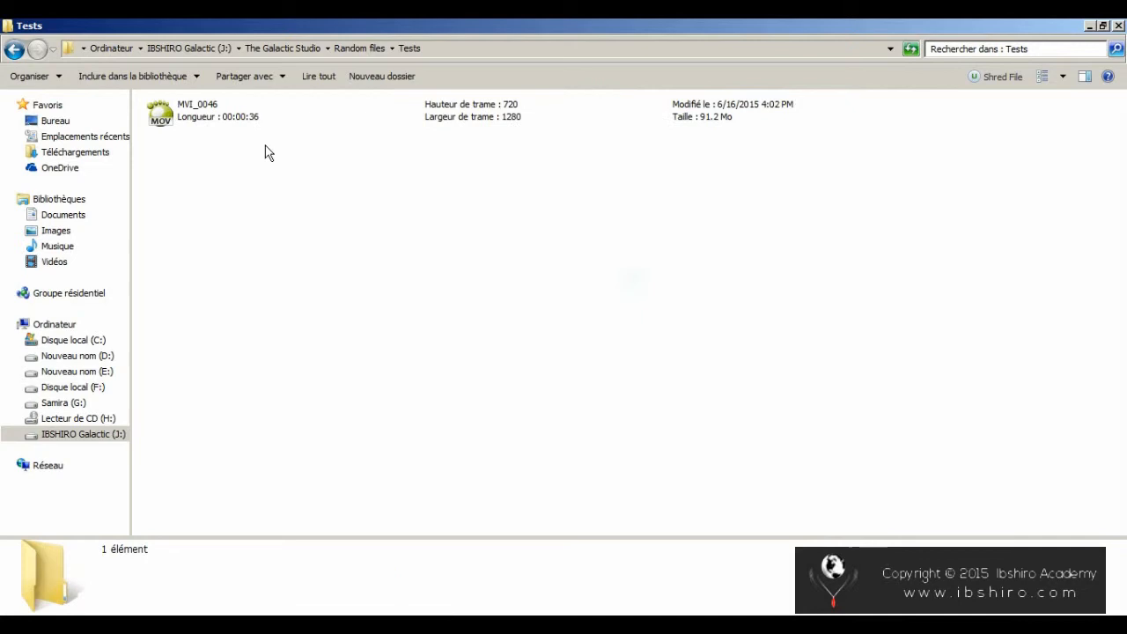
pyautogui.click(196, 110)
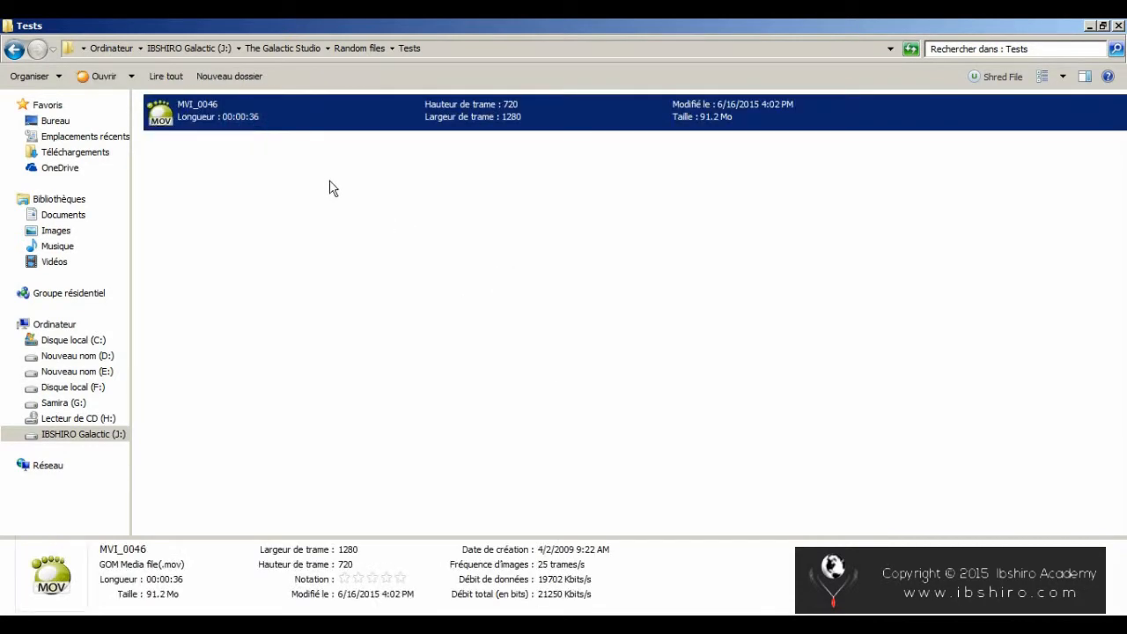
pyautogui.moveTo(195, 123)
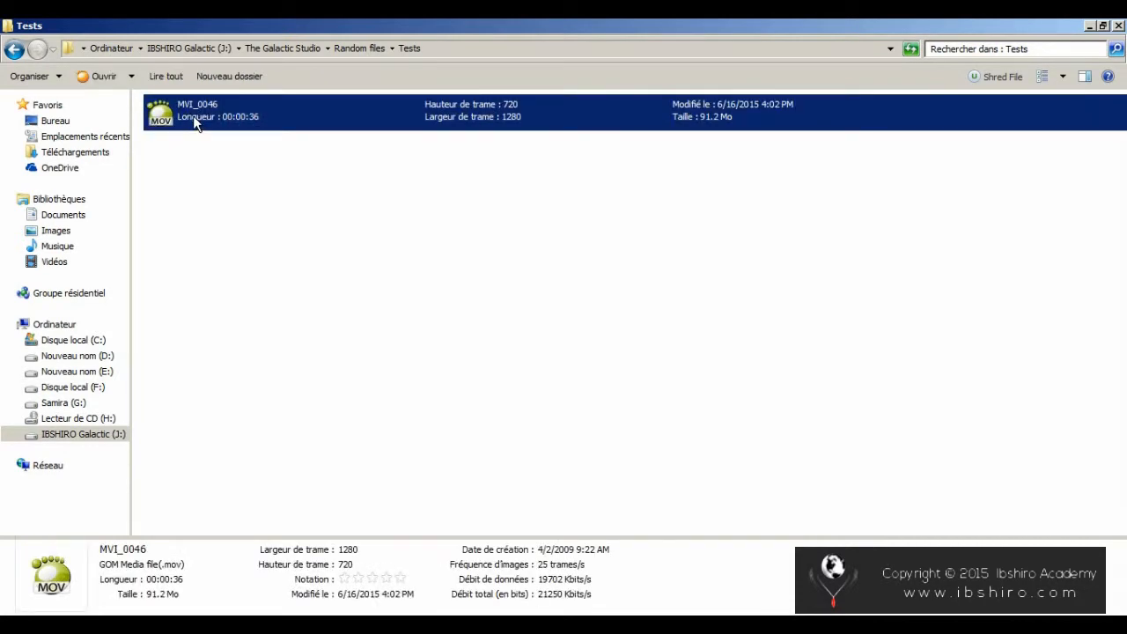
pyautogui.moveTo(345, 310)
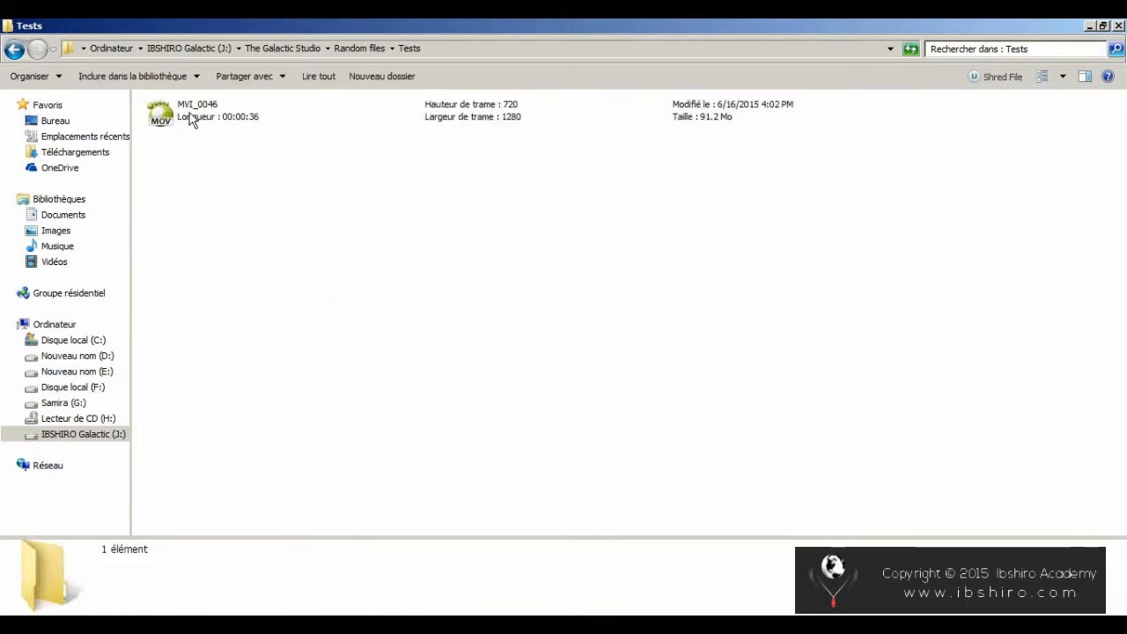
pyautogui.rightClick(194, 110)
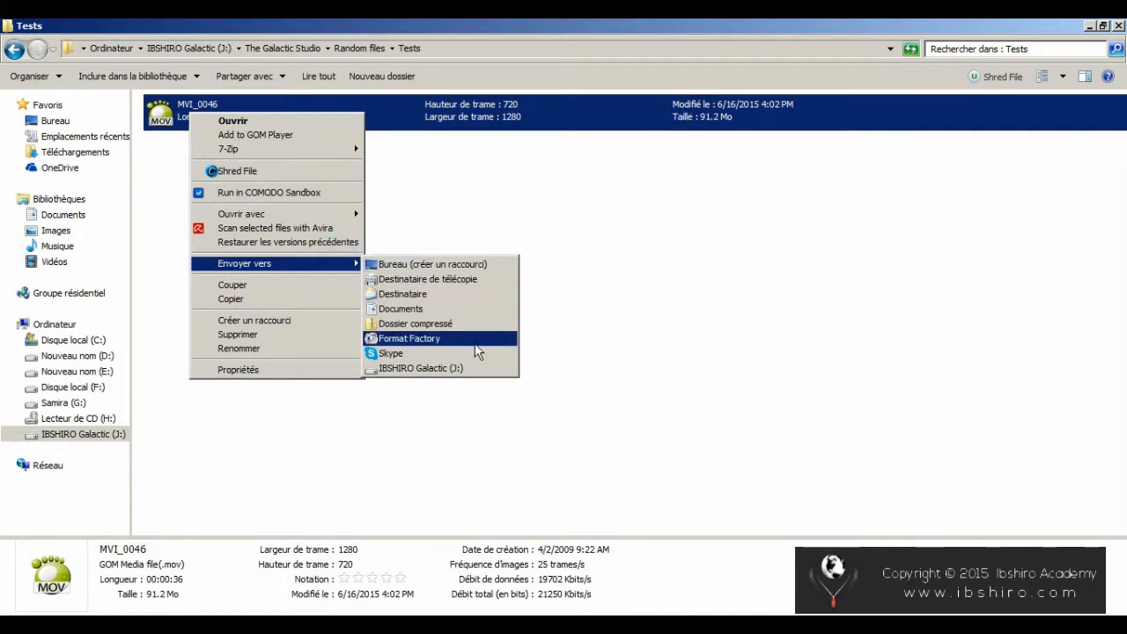
pyautogui.click(409, 338)
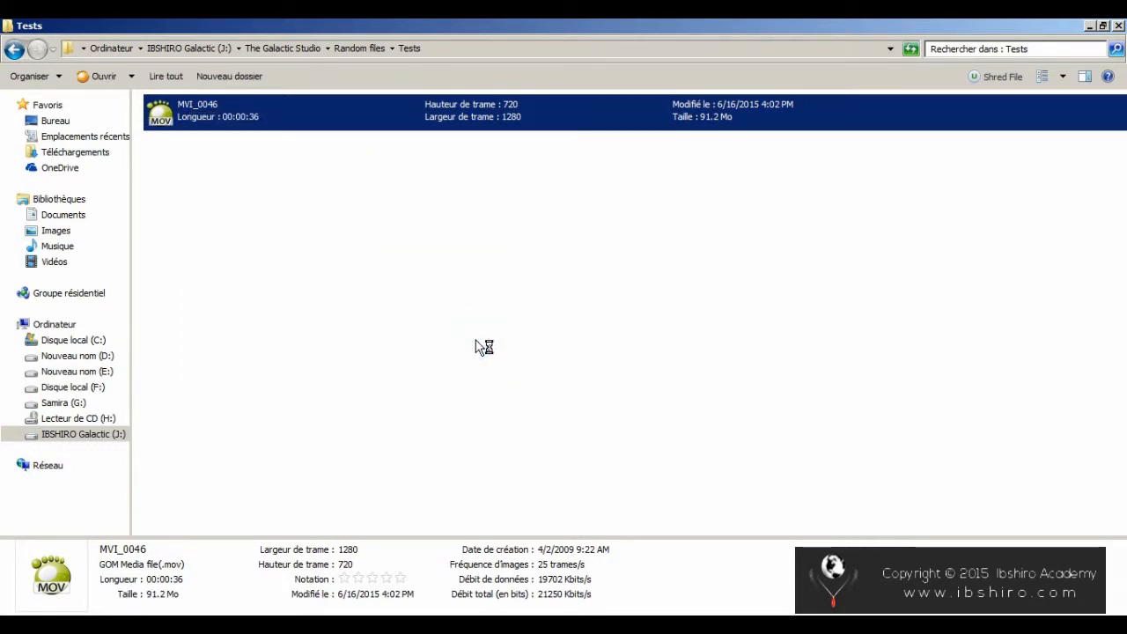
pyautogui.moveTo(480, 346)
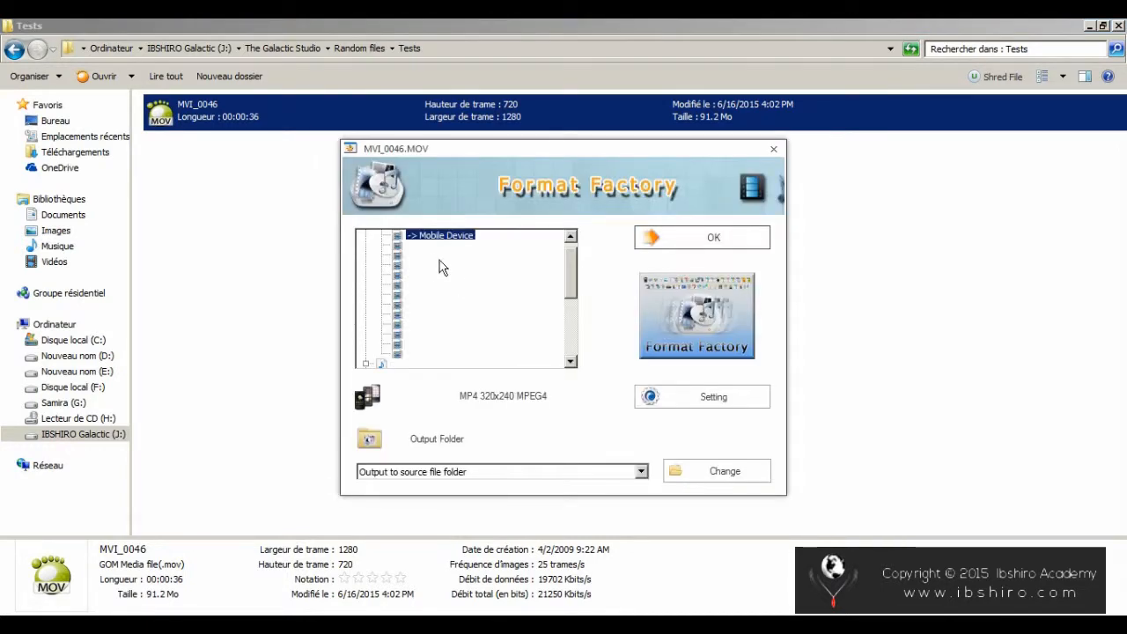
pyautogui.moveTo(652, 162)
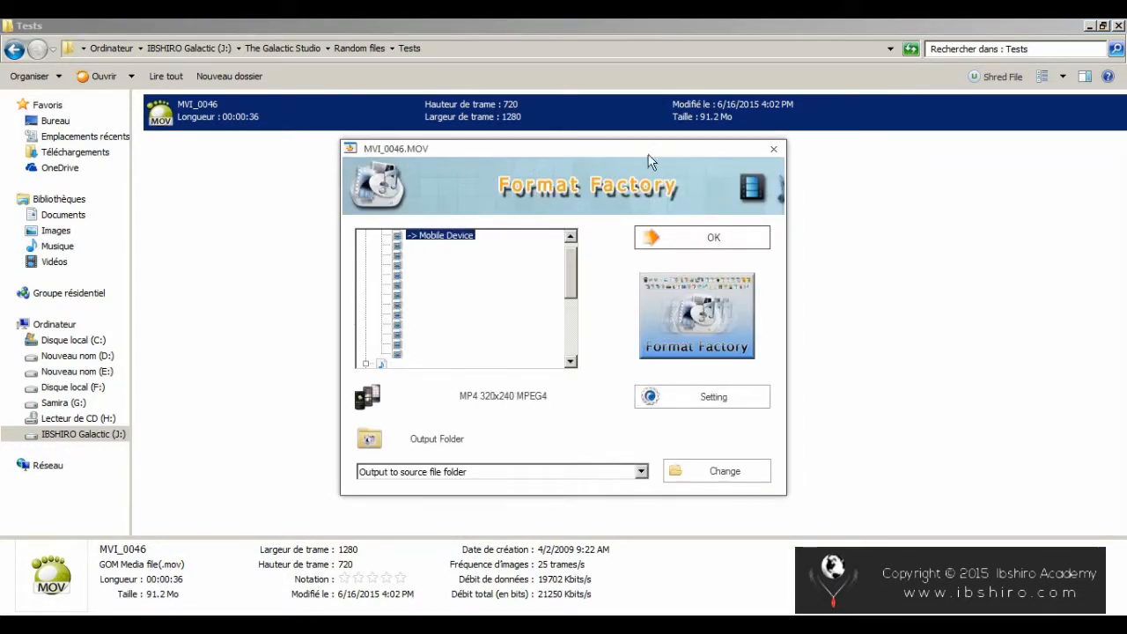
pyautogui.moveTo(443, 247)
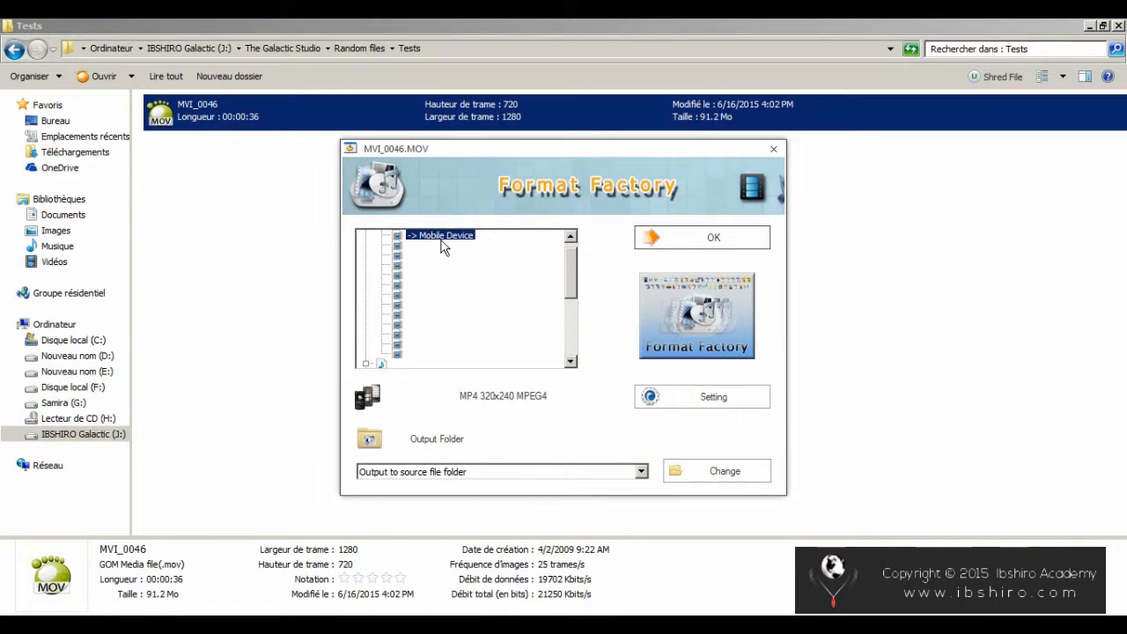
# Keep the AVC high-quality MP4 profile and set video stream bitrate to 1600 KB/s.
pyautogui.click(427, 245)
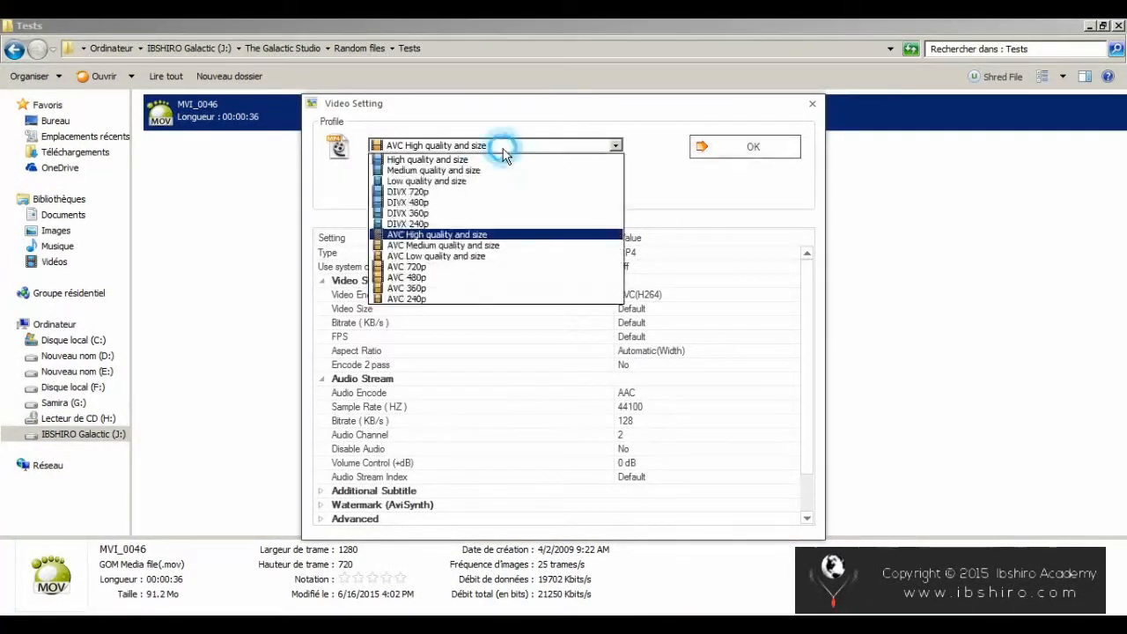
pyautogui.moveTo(449, 245)
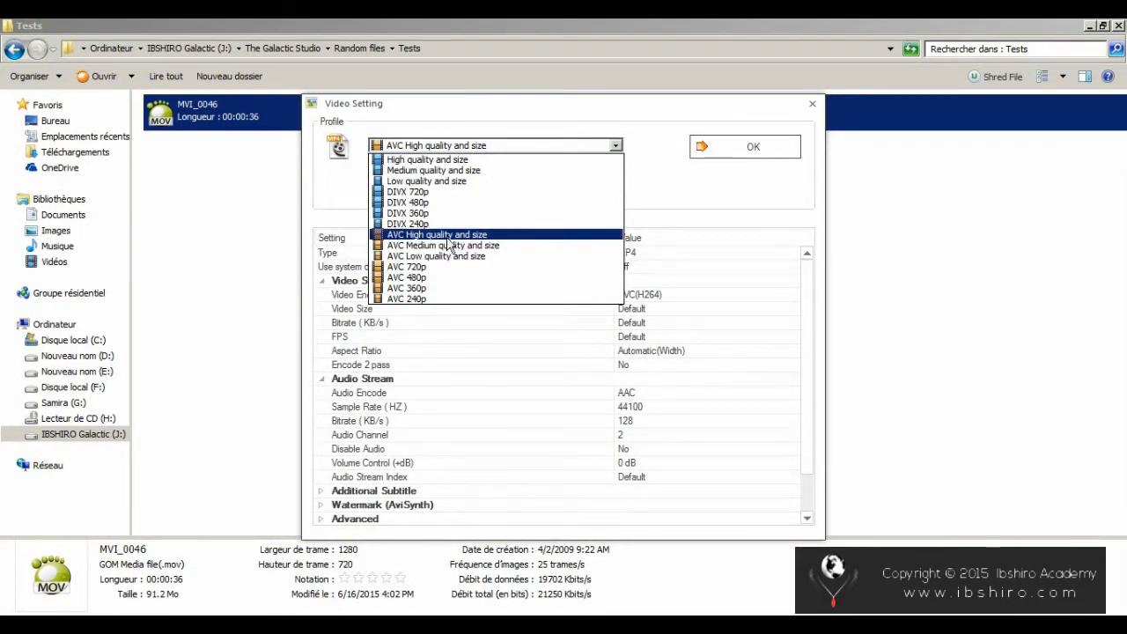
pyautogui.click(437, 235)
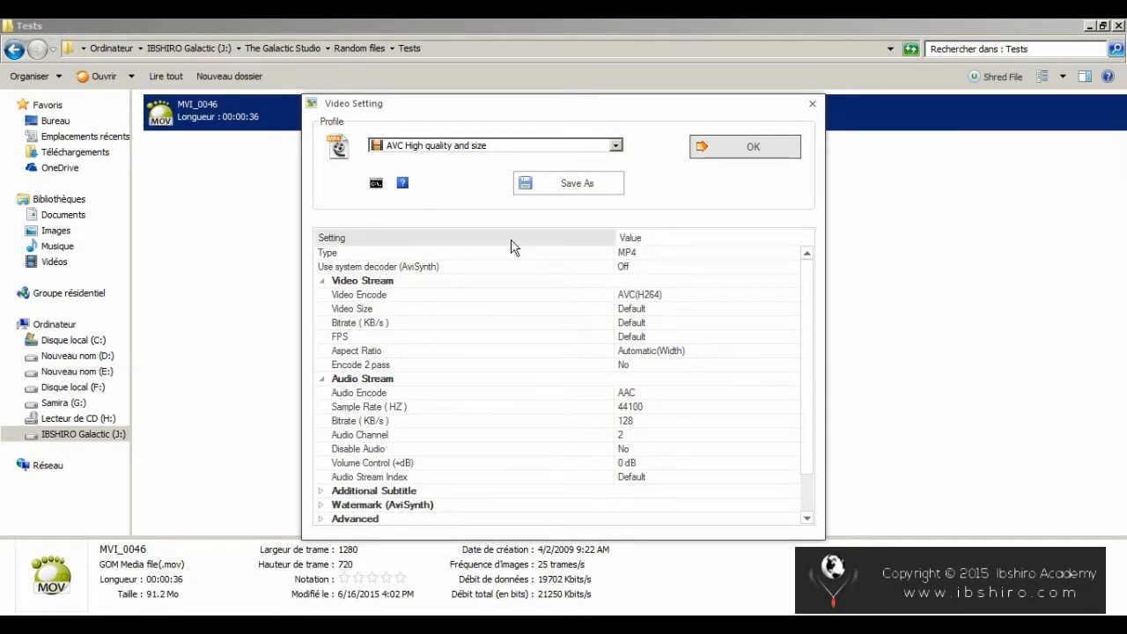
pyautogui.moveTo(956, 310)
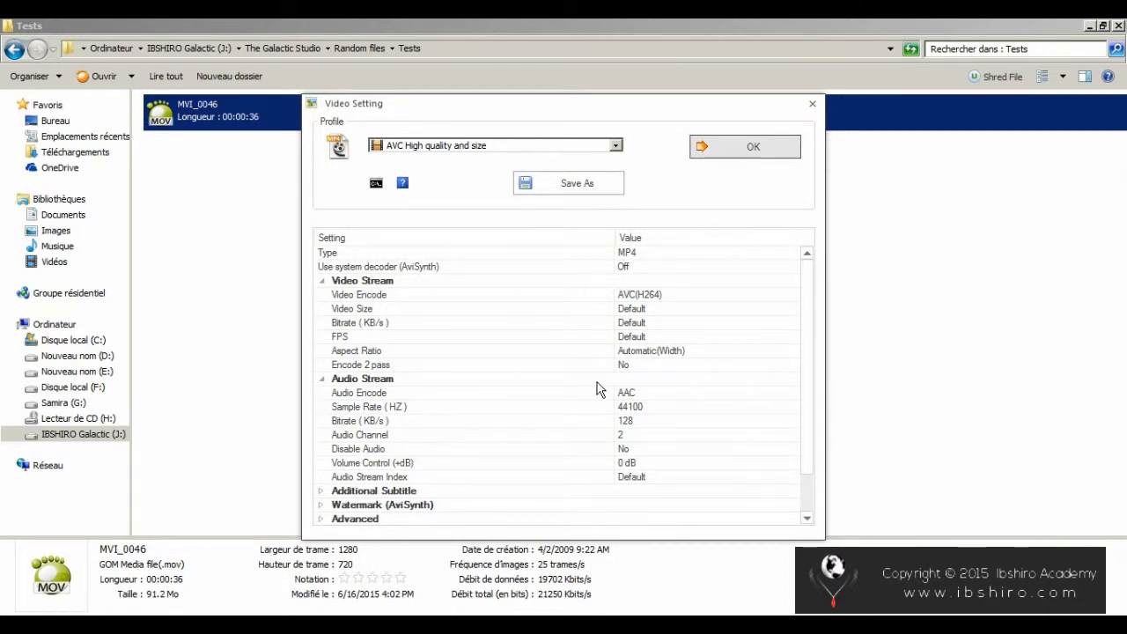
pyautogui.click(704, 322)
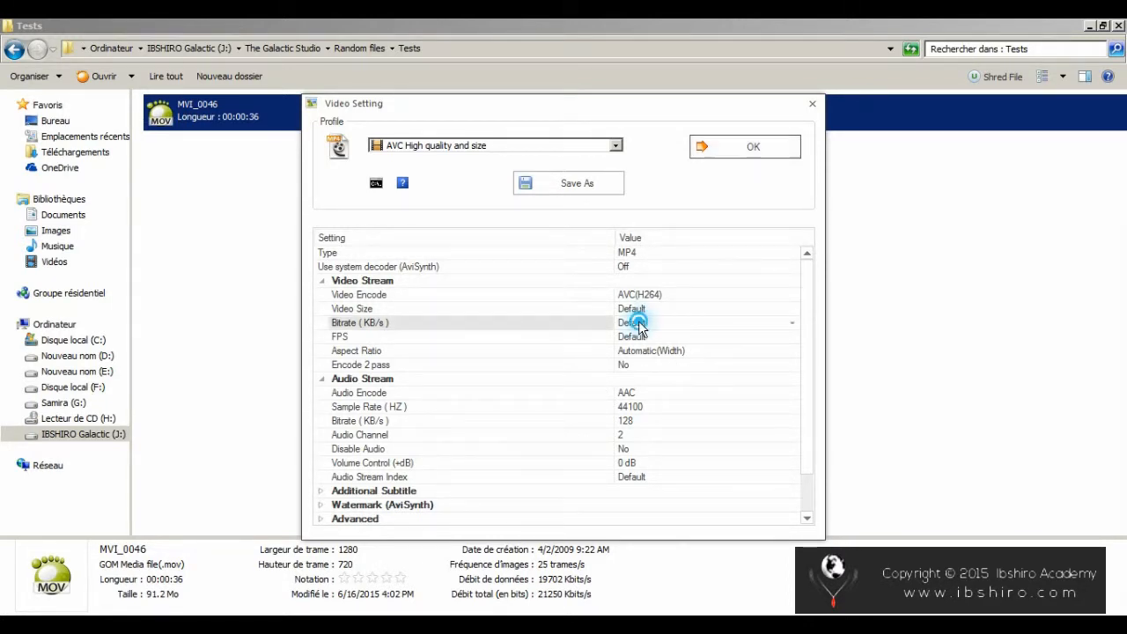
pyautogui.click(790, 322)
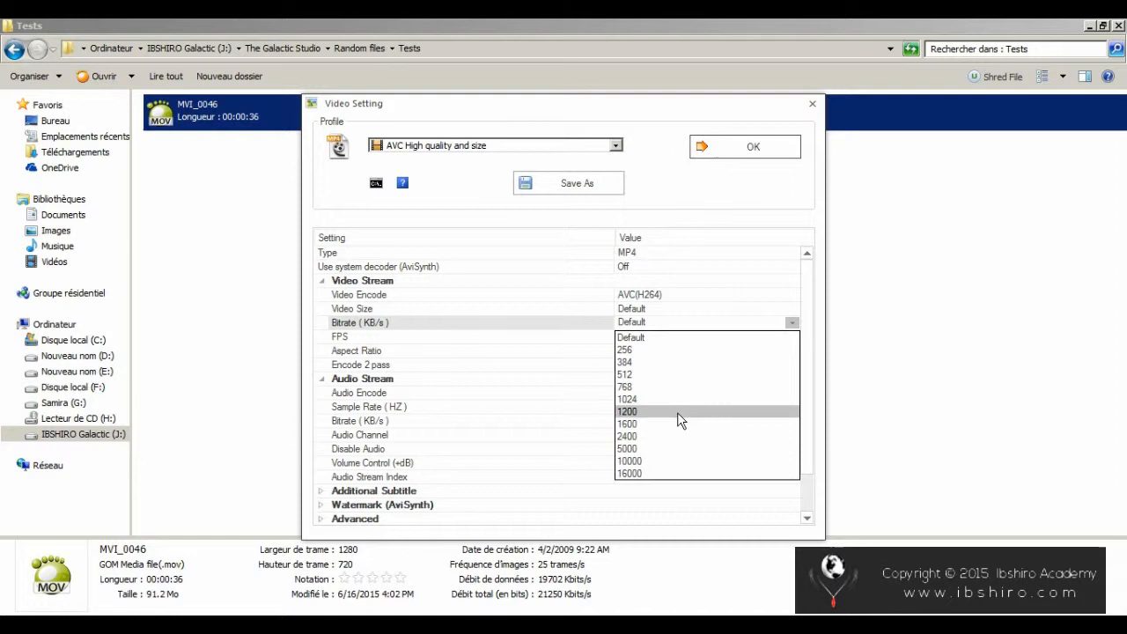
pyautogui.moveTo(678, 423)
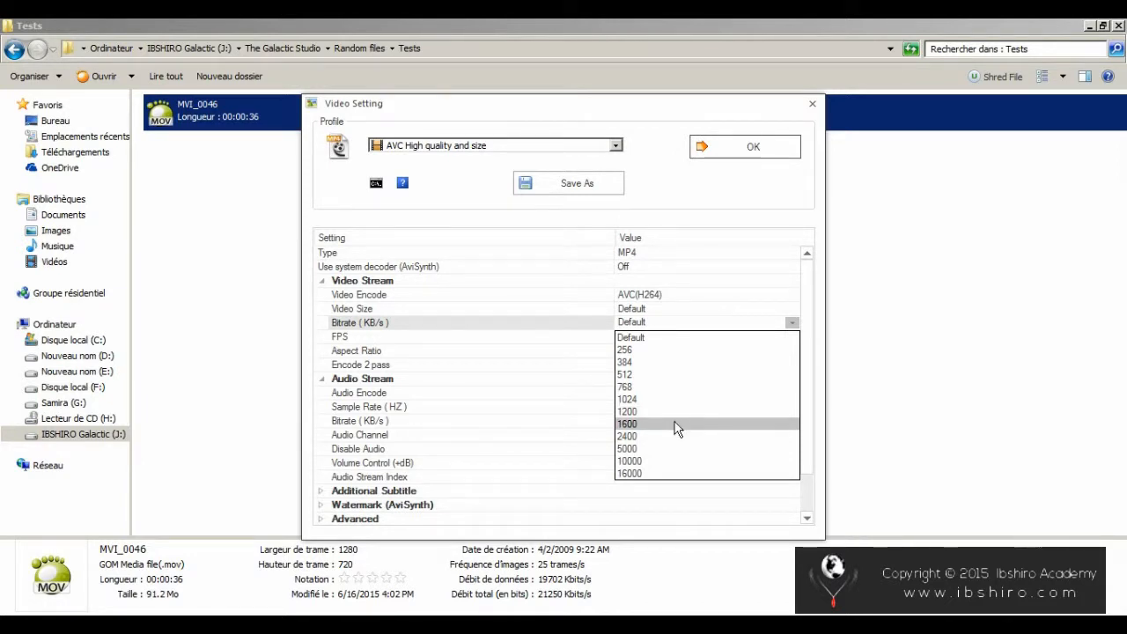
pyautogui.click(627, 423)
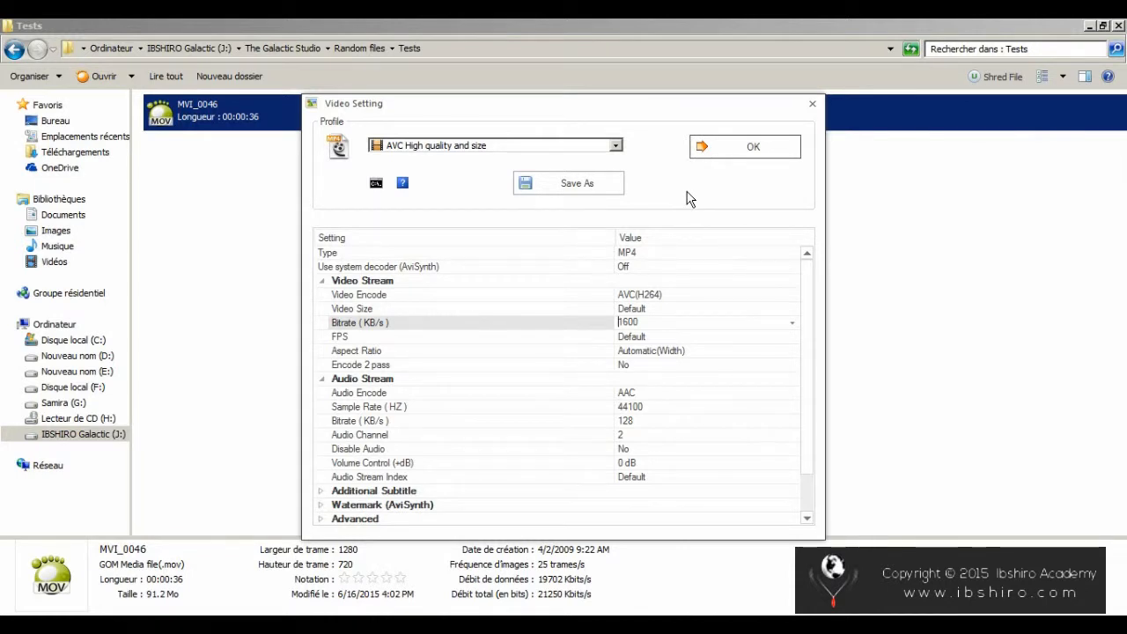
pyautogui.moveTo(539, 283)
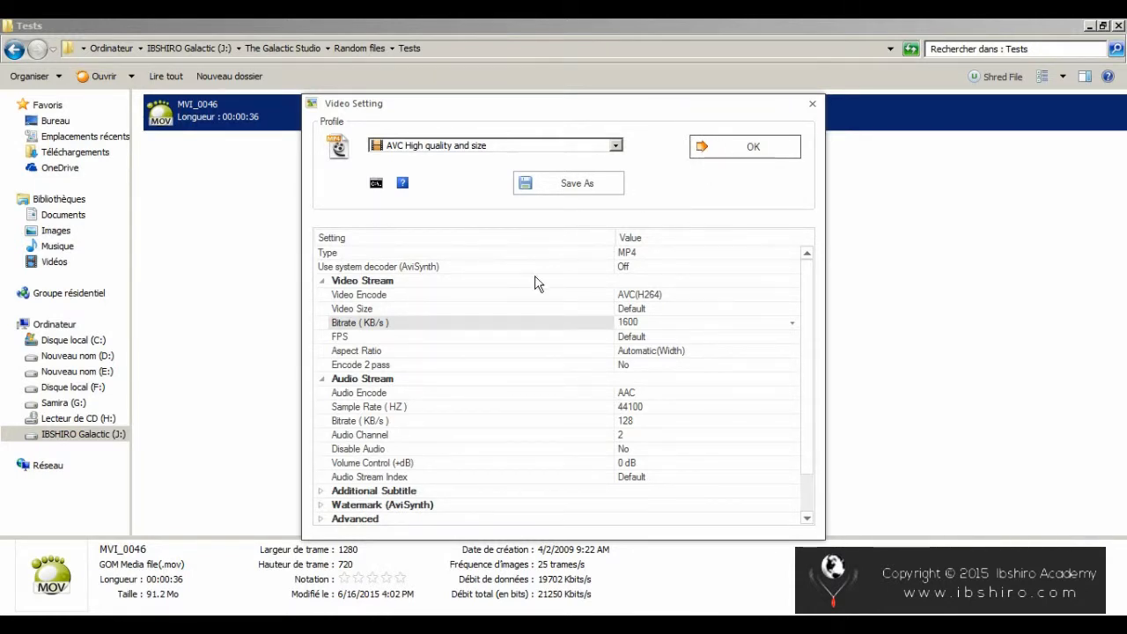
pyautogui.click(747, 146)
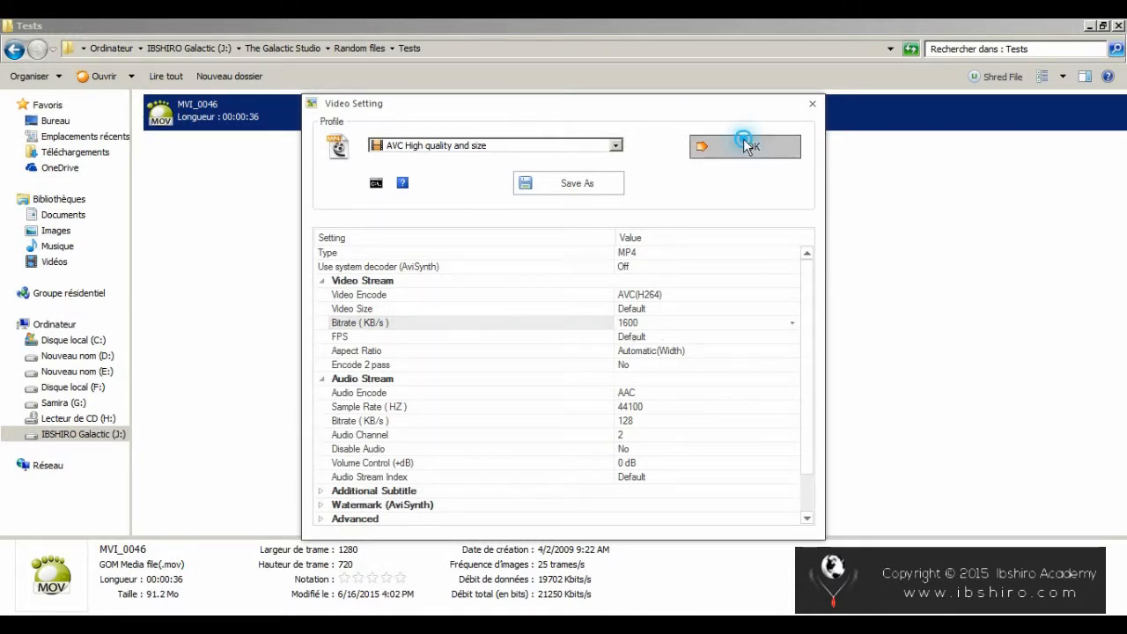
# Set output to the source file folder and add the MVI_0046.MOV MP4 task.
pyautogui.click(744, 146)
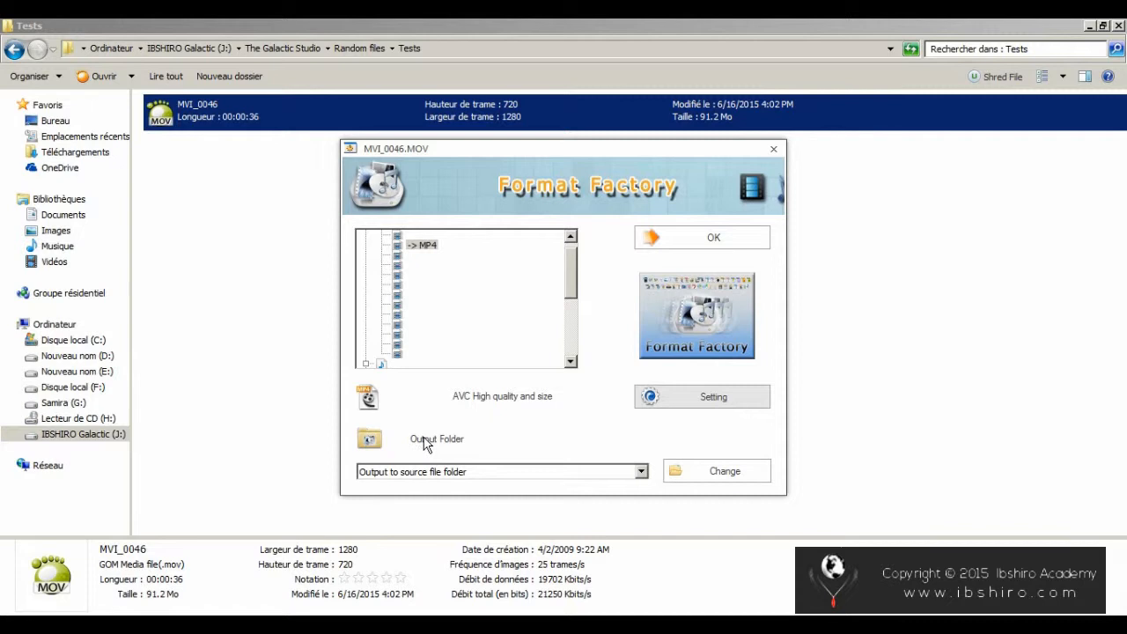
pyautogui.click(641, 471)
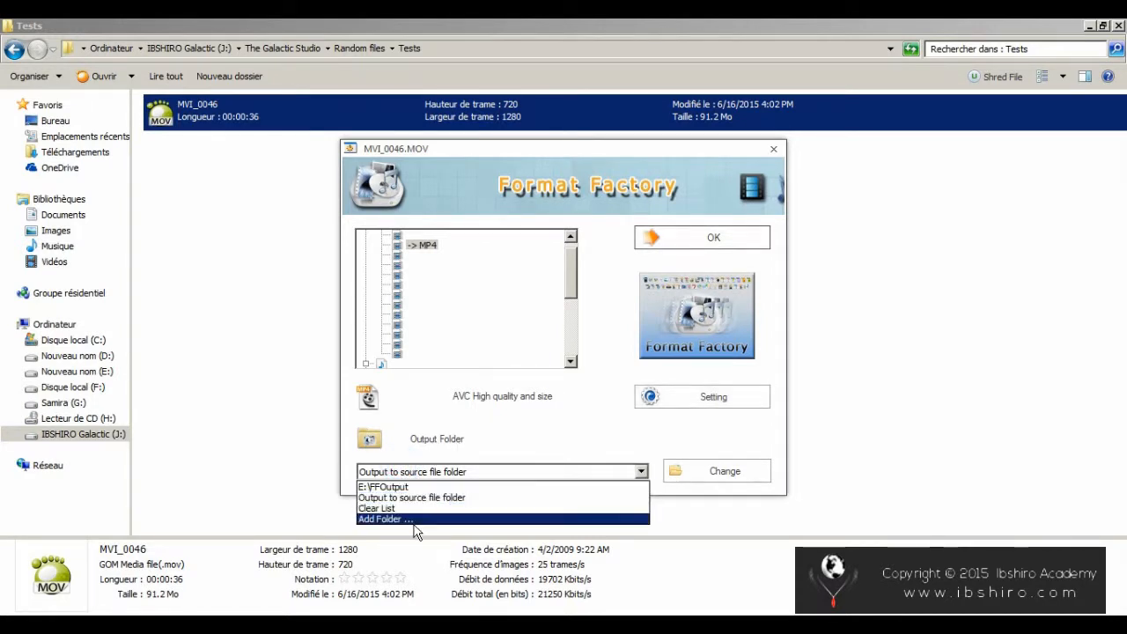
pyautogui.moveTo(436, 498)
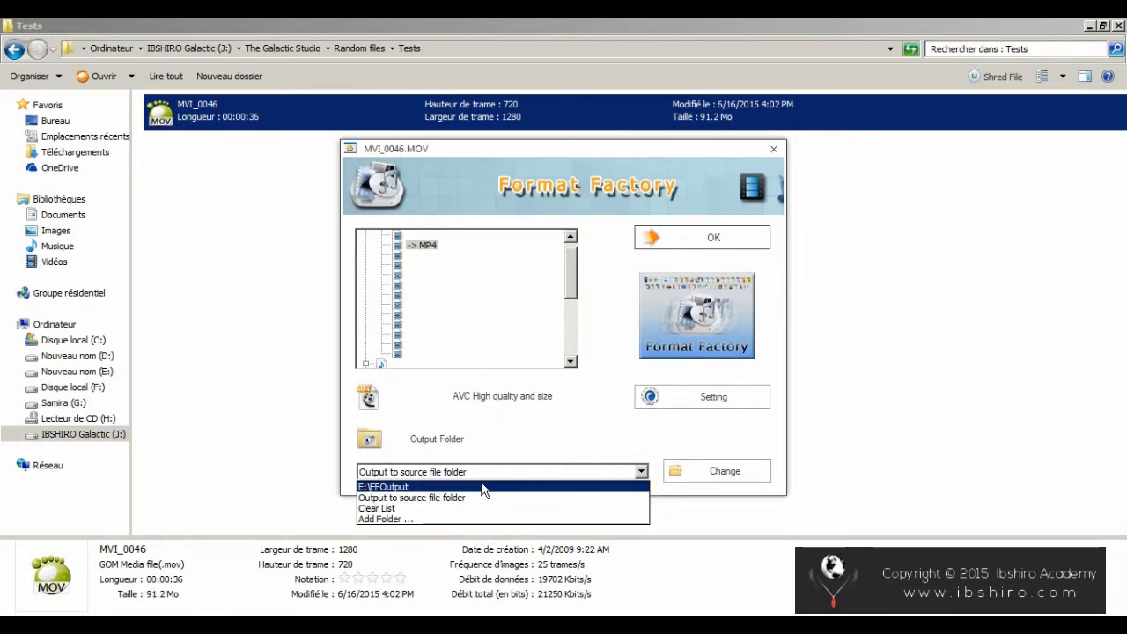
pyautogui.click(412, 497)
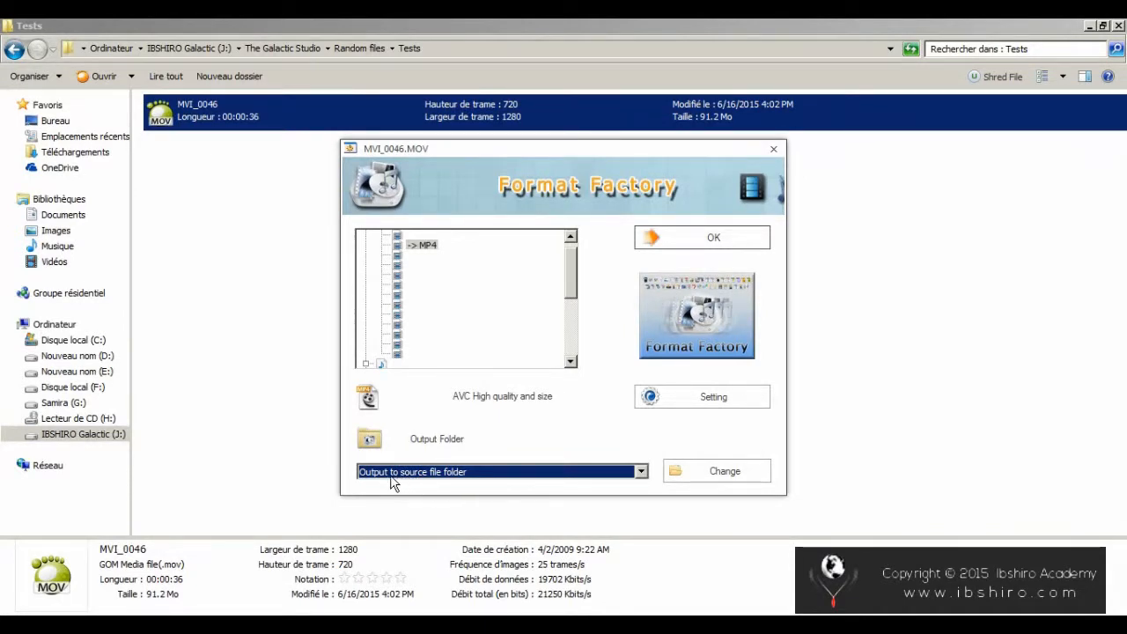
pyautogui.moveTo(465, 449)
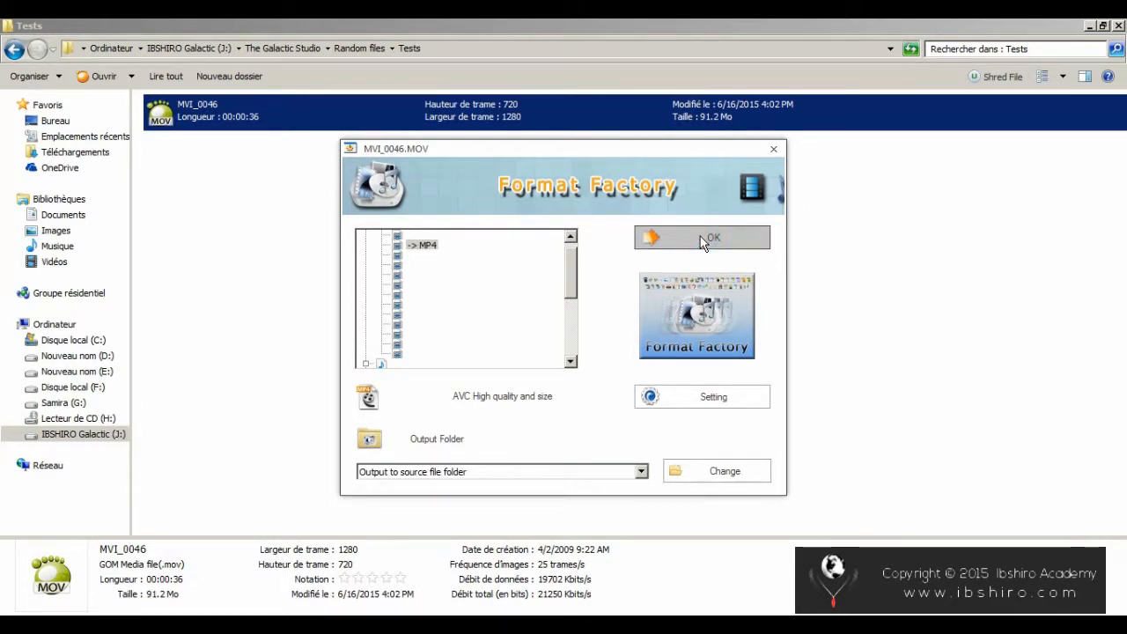
pyautogui.click(702, 237)
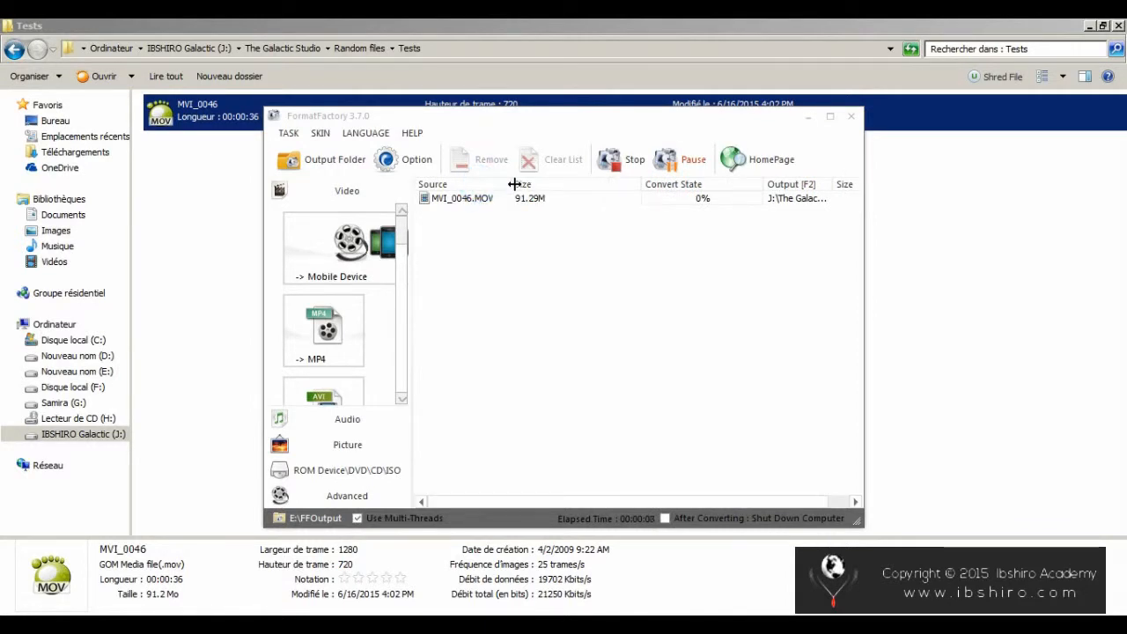
# Widen the Size column to check the 7.56M output, then close Format Factory.
pyautogui.moveTo(515, 185); pyautogui.dragTo(574, 185)
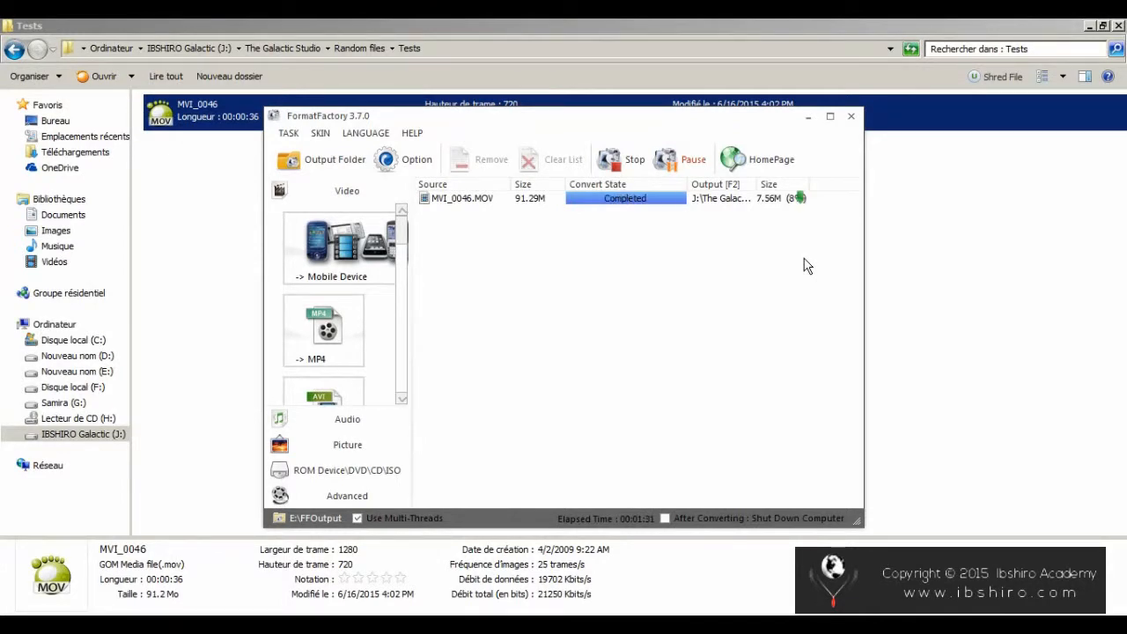
pyautogui.click(851, 115)
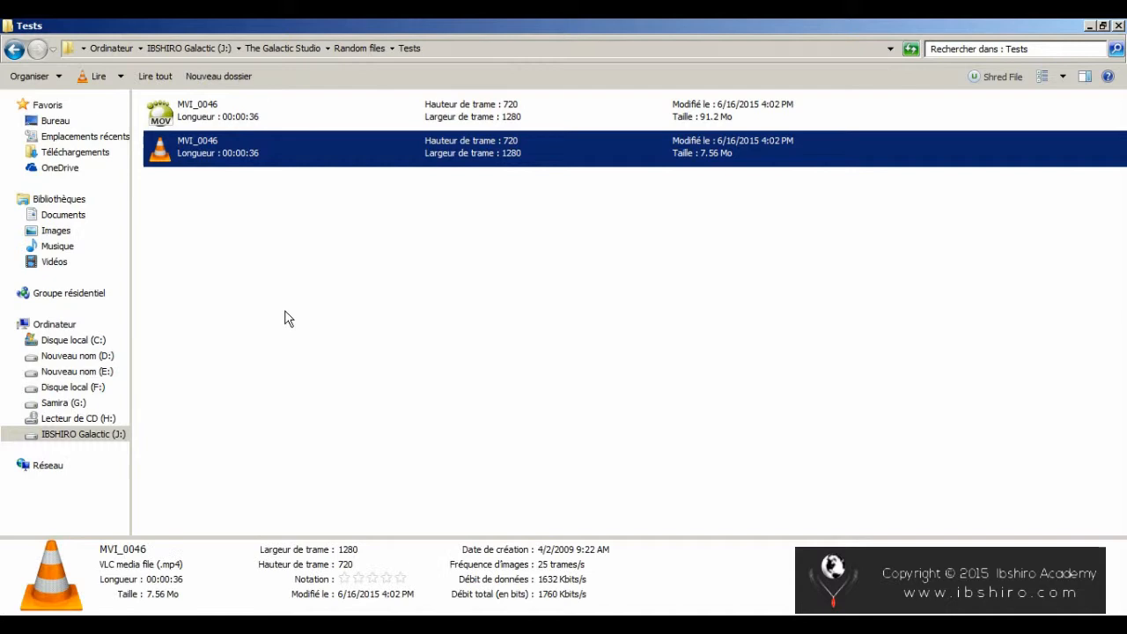
pyautogui.moveTo(211, 141)
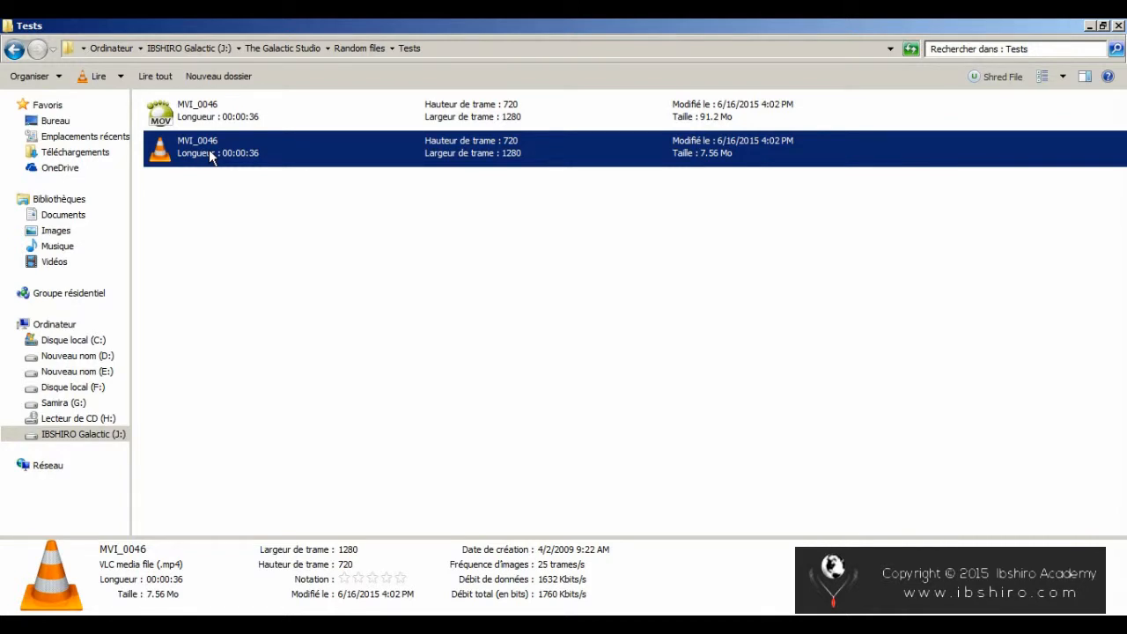
pyautogui.moveTo(712, 167)
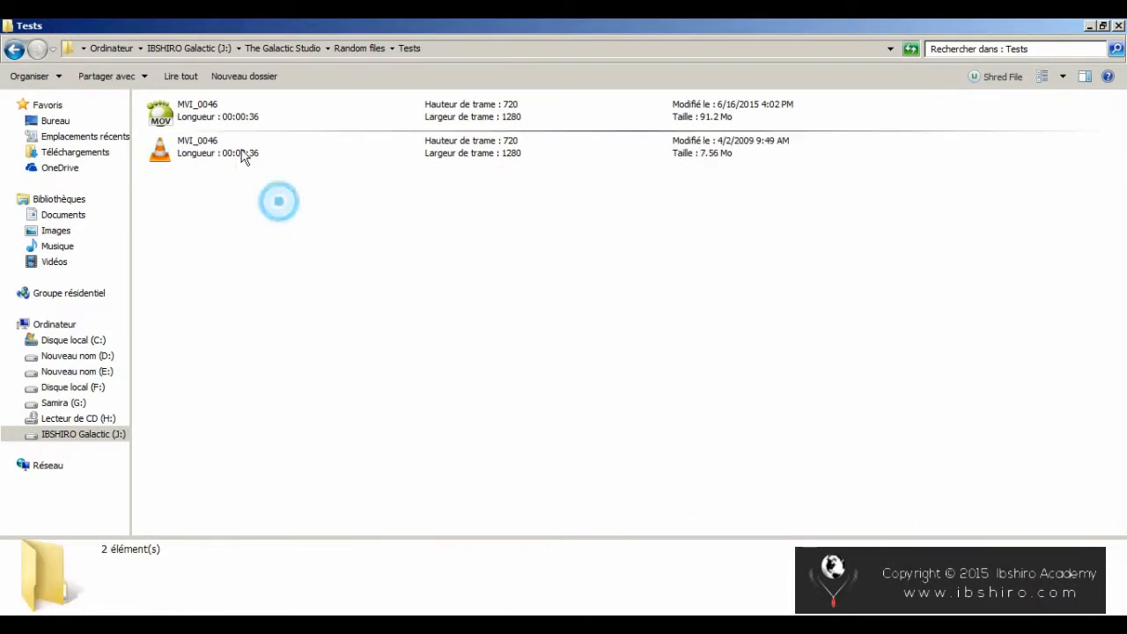
pyautogui.click(217, 147)
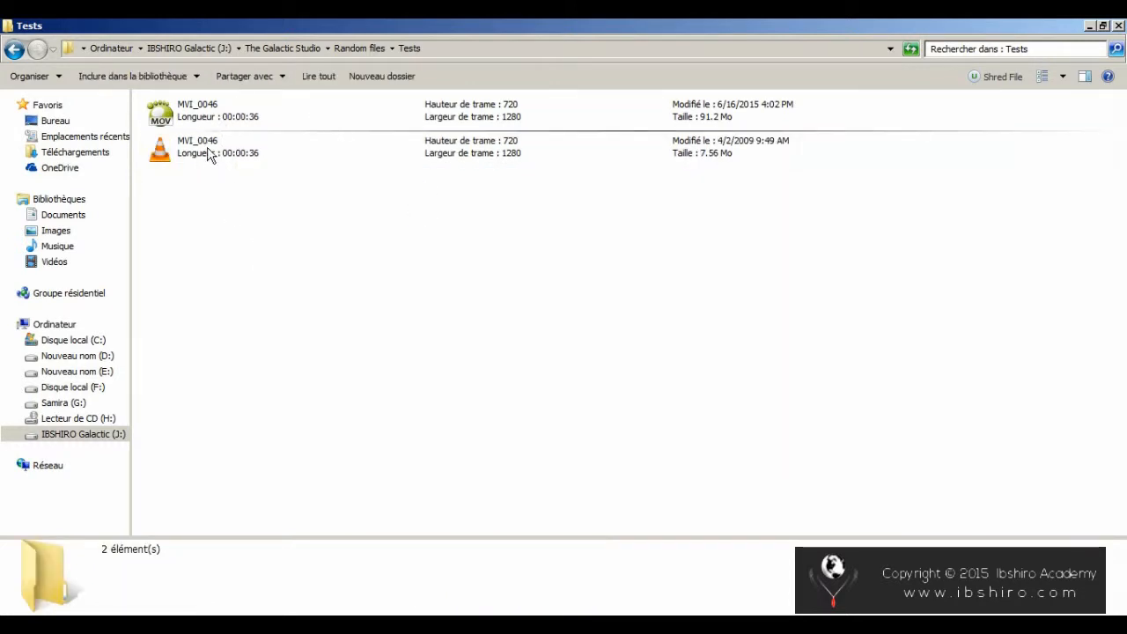
pyautogui.click(212, 147)
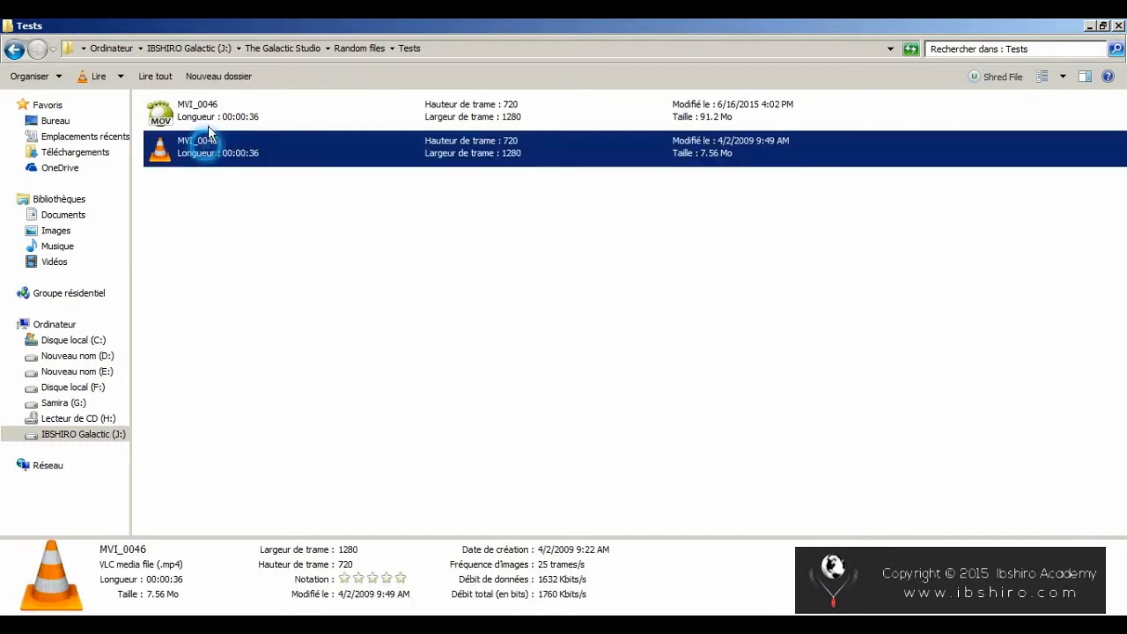
pyautogui.moveTo(323, 279)
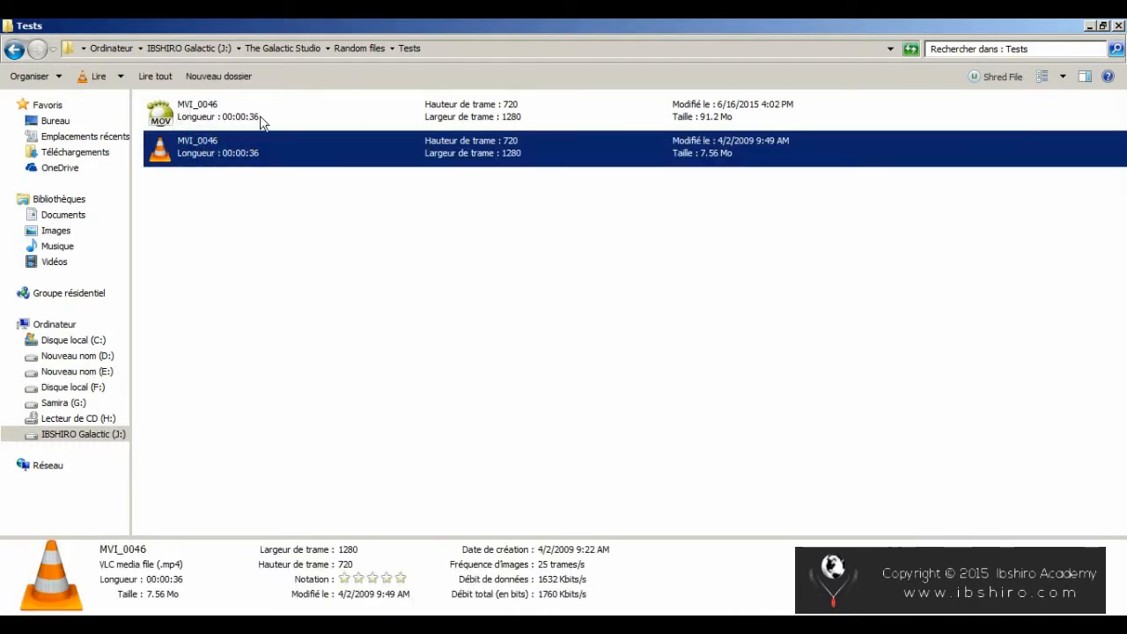
pyautogui.doubleClick(198, 146)
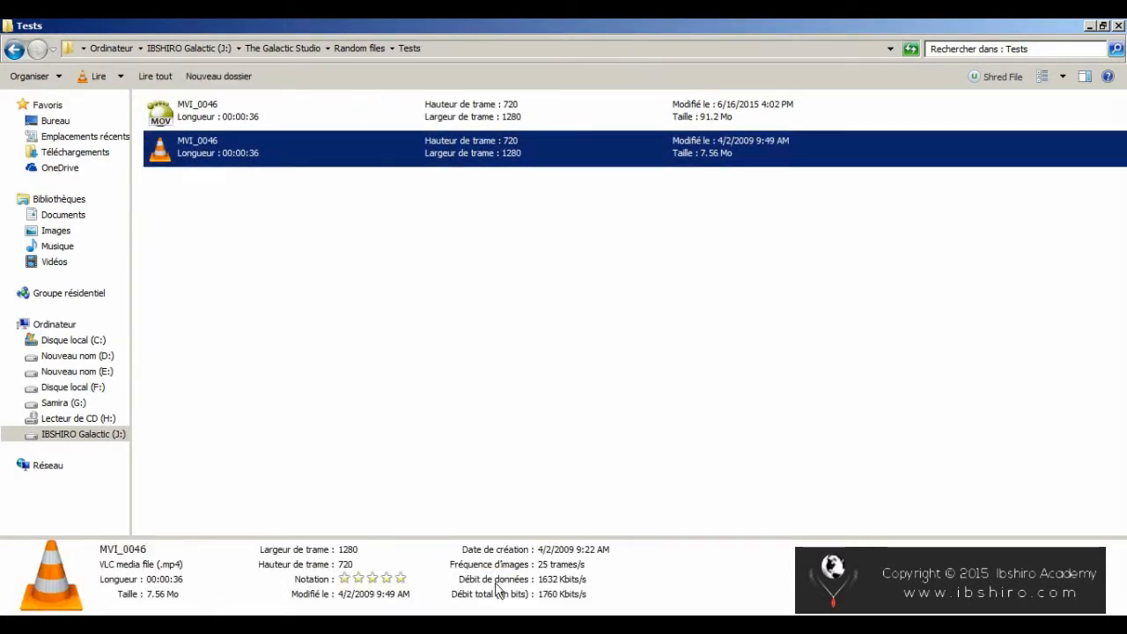
pyautogui.moveTo(563, 599)
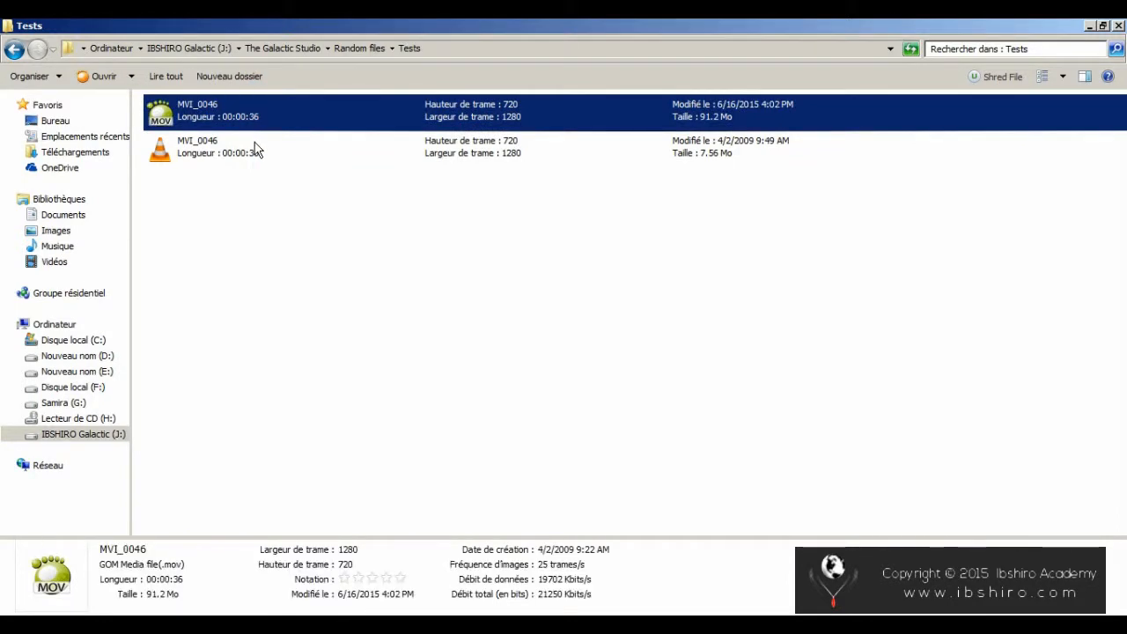
pyautogui.moveTo(371, 201)
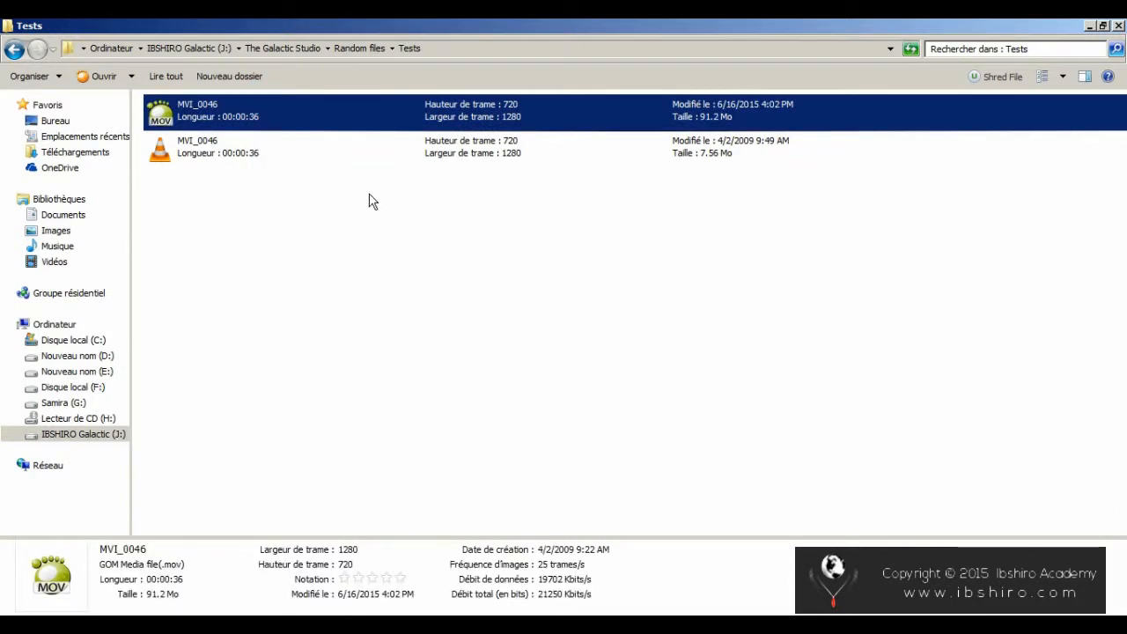
pyautogui.click(638, 264)
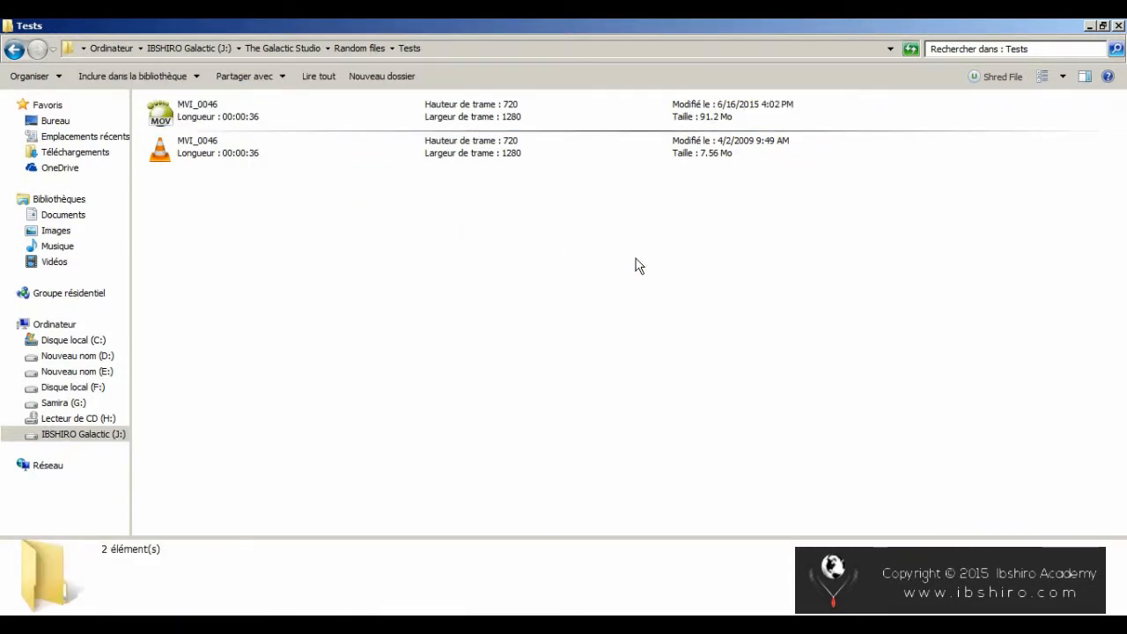
pyautogui.click(198, 110)
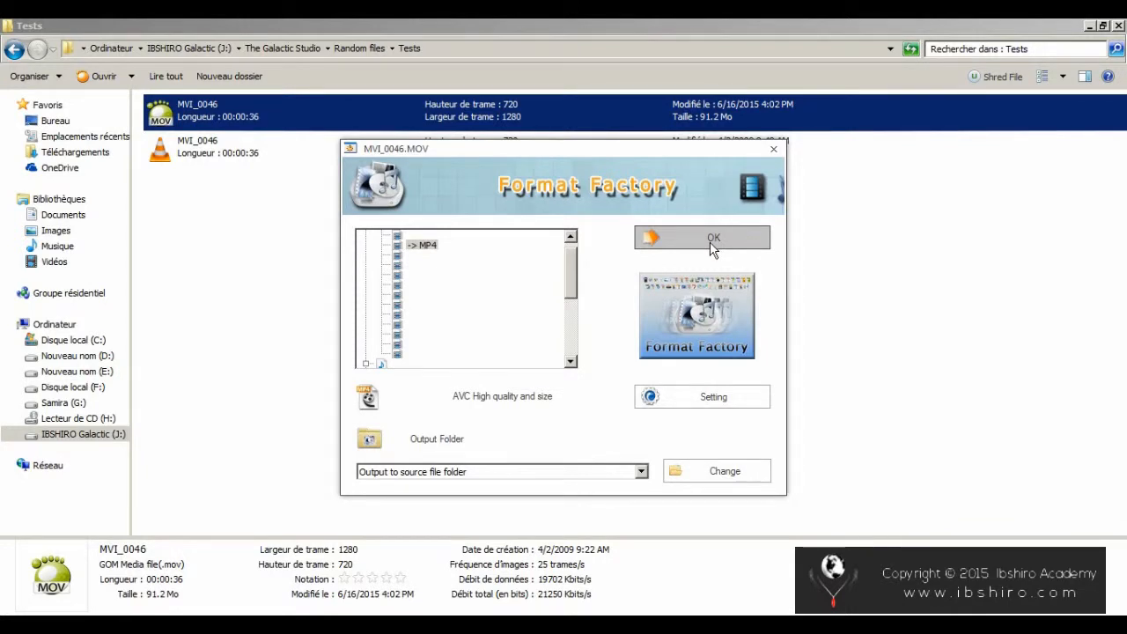
pyautogui.click(702, 238)
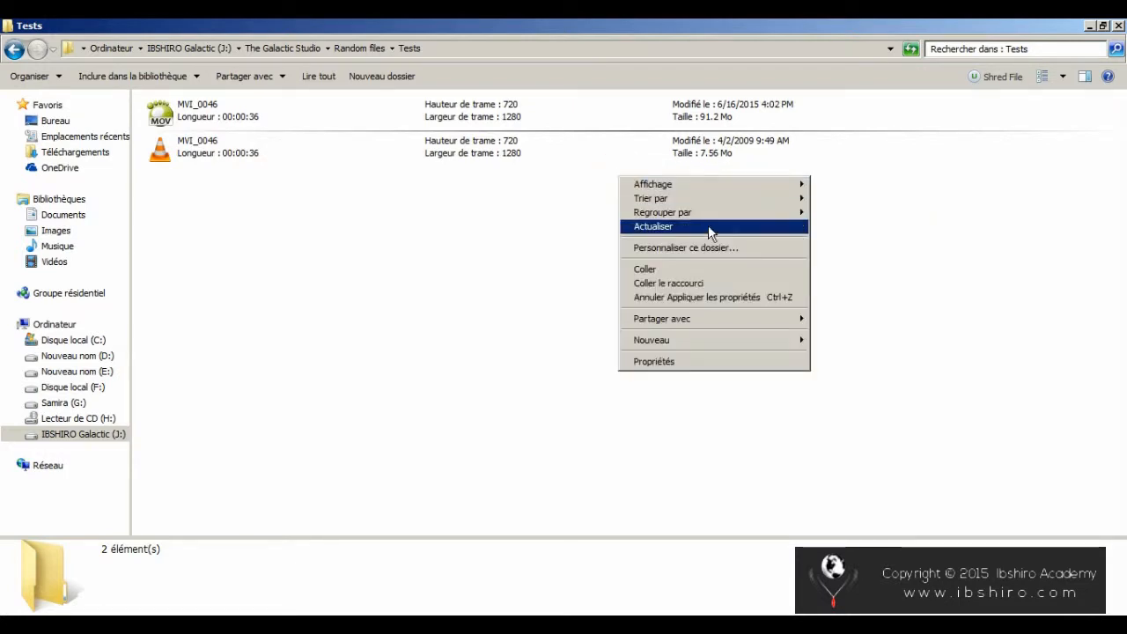
pyautogui.click(653, 226)
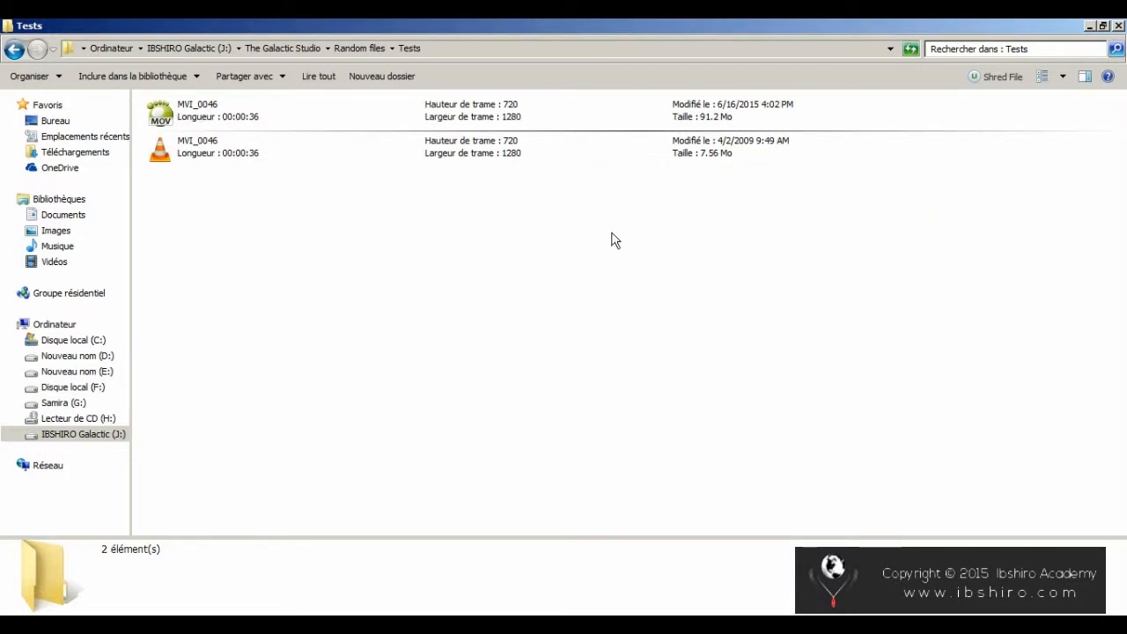